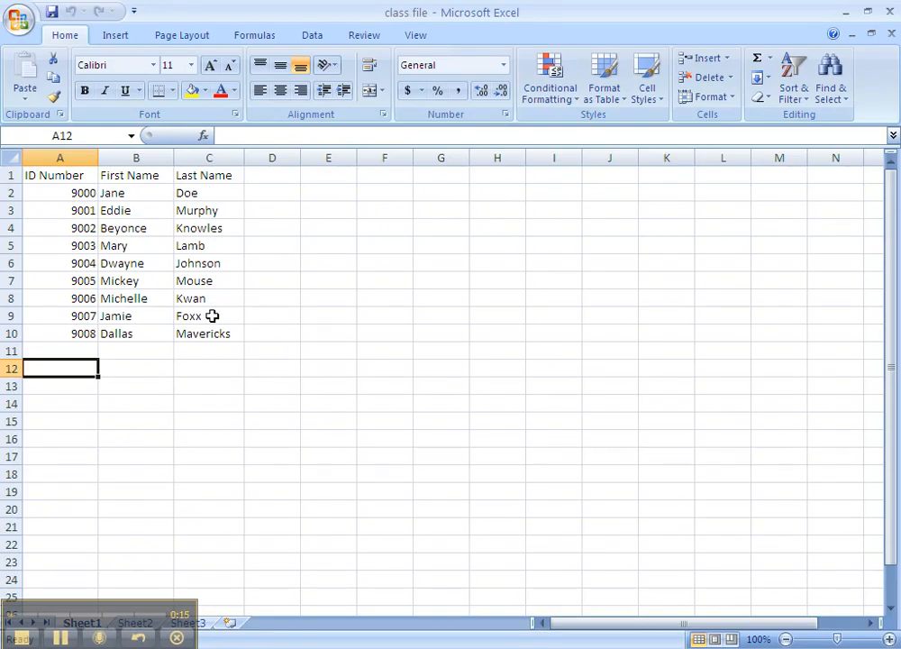
mouse_move(212, 350)
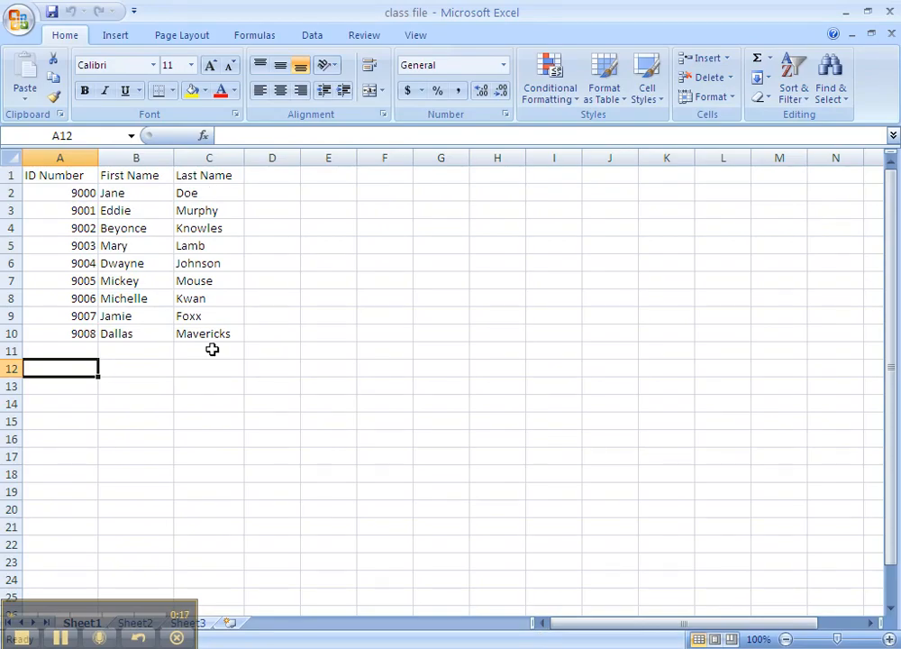
- Review the ID Number, First Name and Last Name columns of the Excel class file
left_click(60, 175)
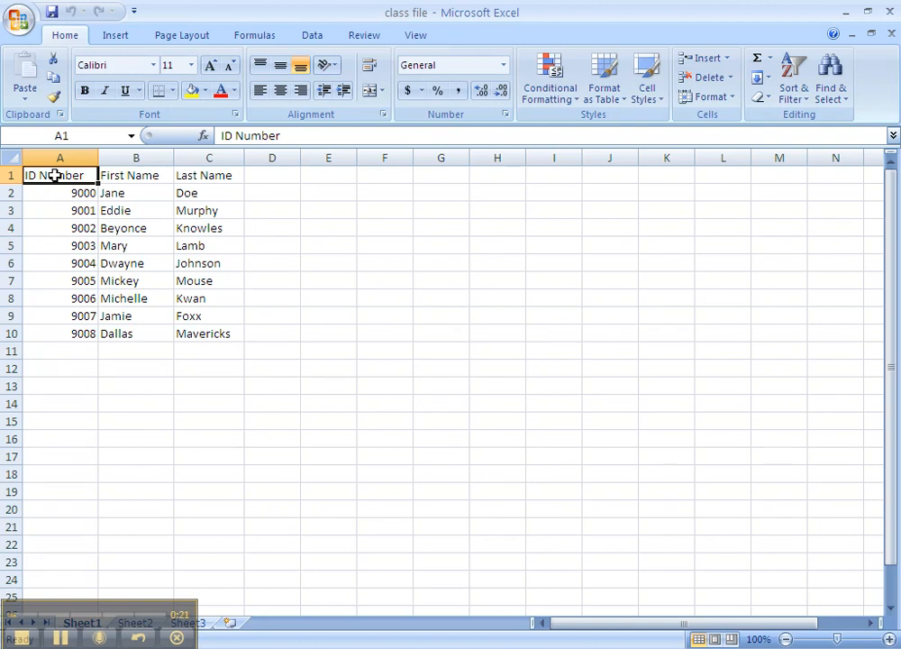
mouse_move(81, 193)
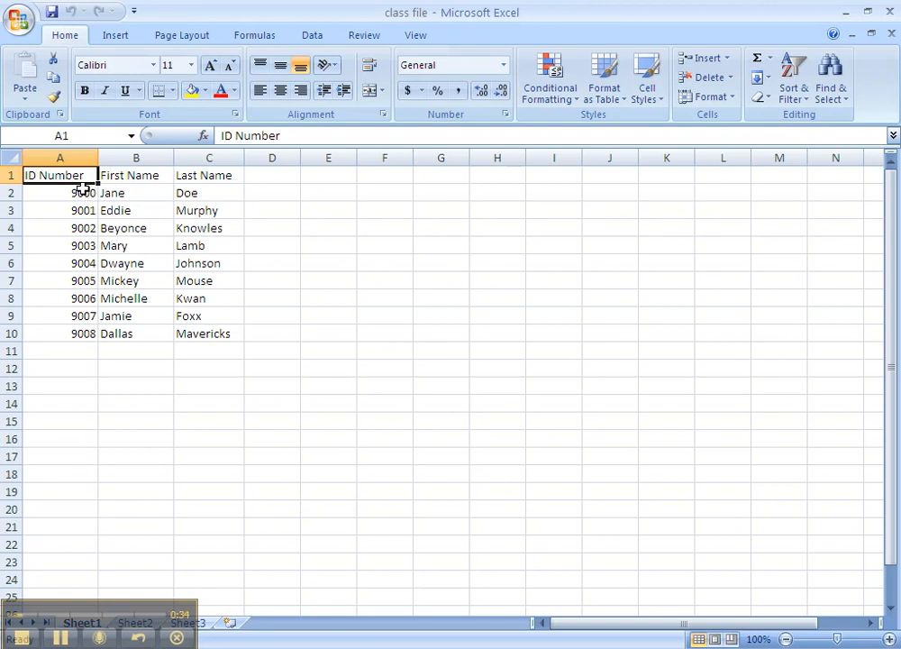
left_click(137, 175)
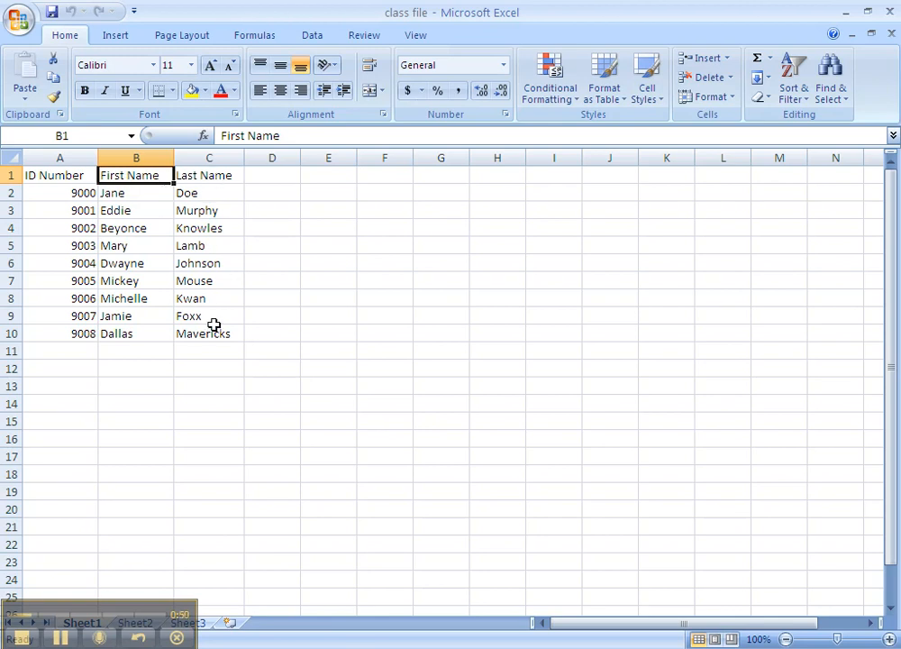
left_click(209, 175)
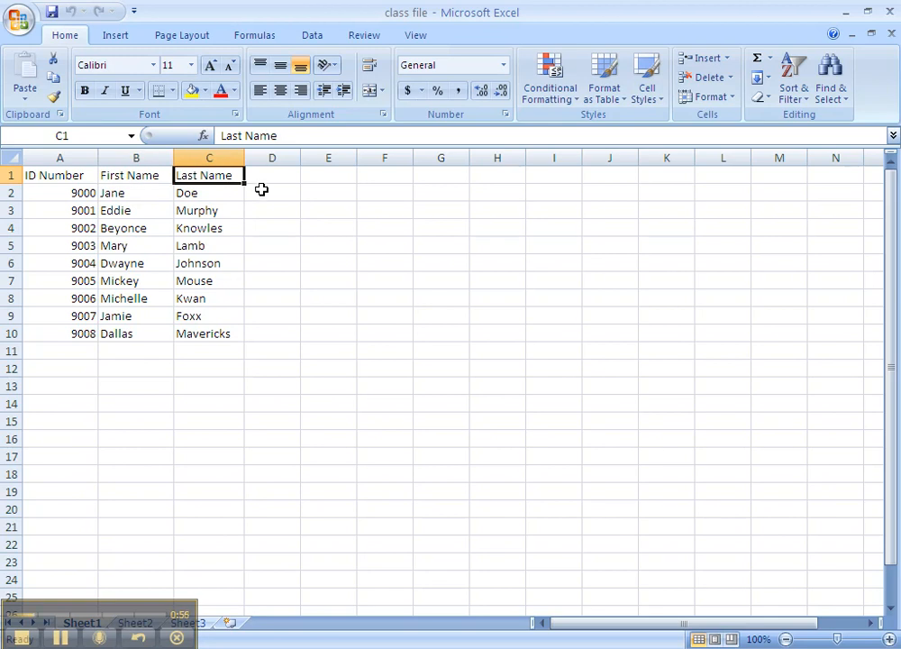
mouse_move(469, 184)
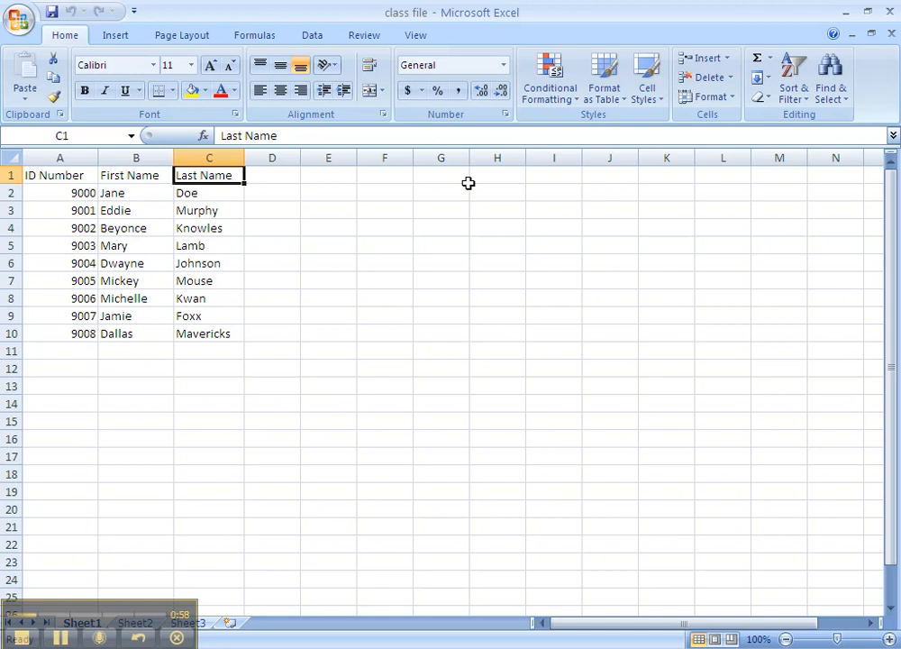
mouse_move(872, 29)
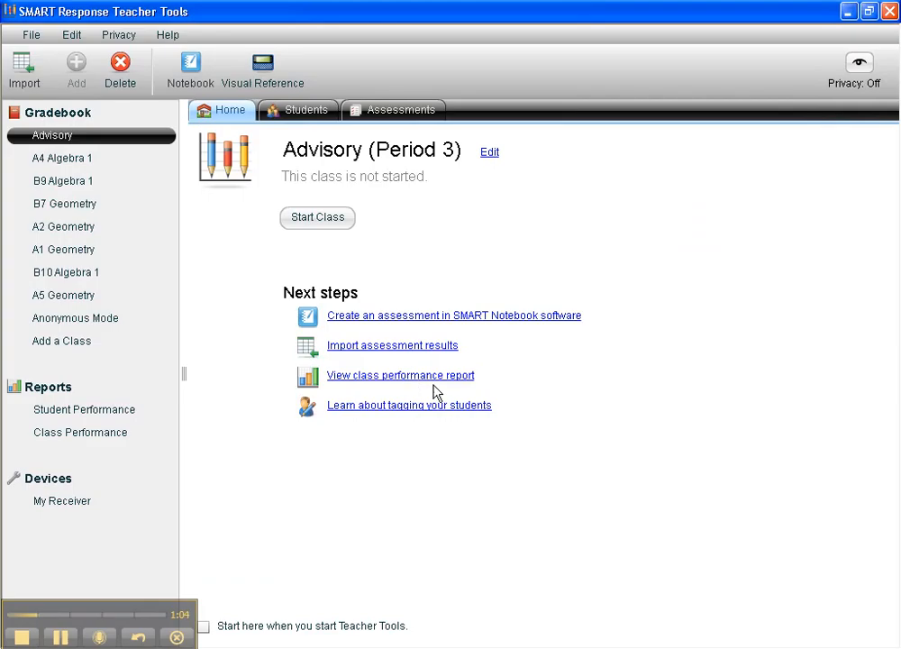
mouse_move(699, 414)
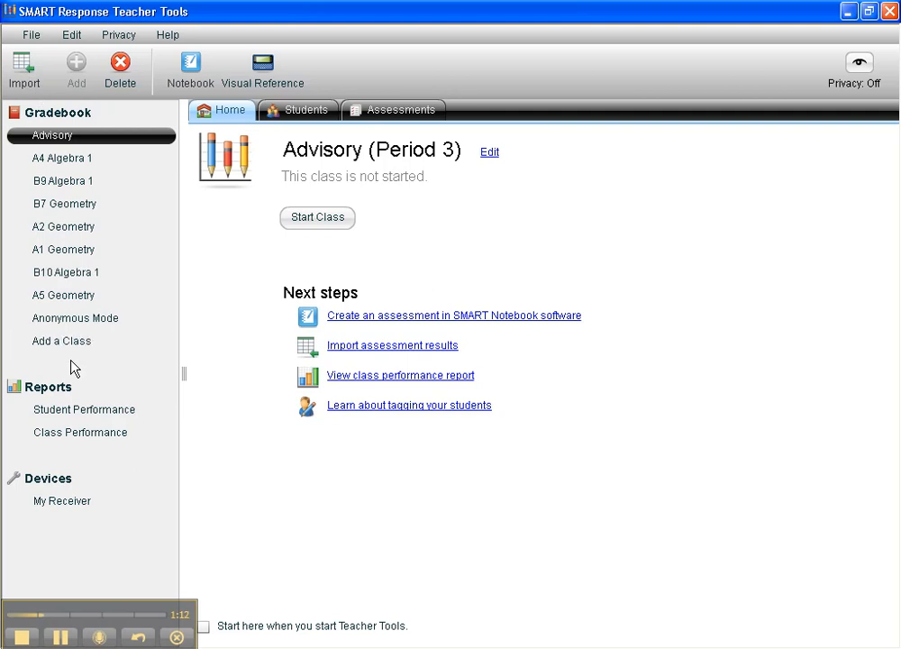
- Add a class named 'Test File', period 11, passing grade 70%
left_click(62, 341)
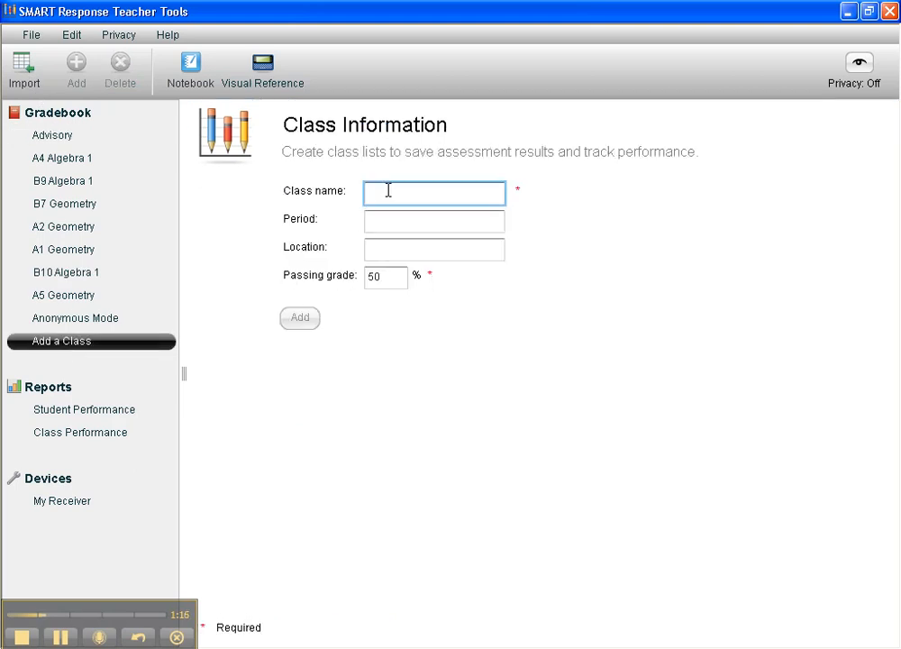
type("Test")
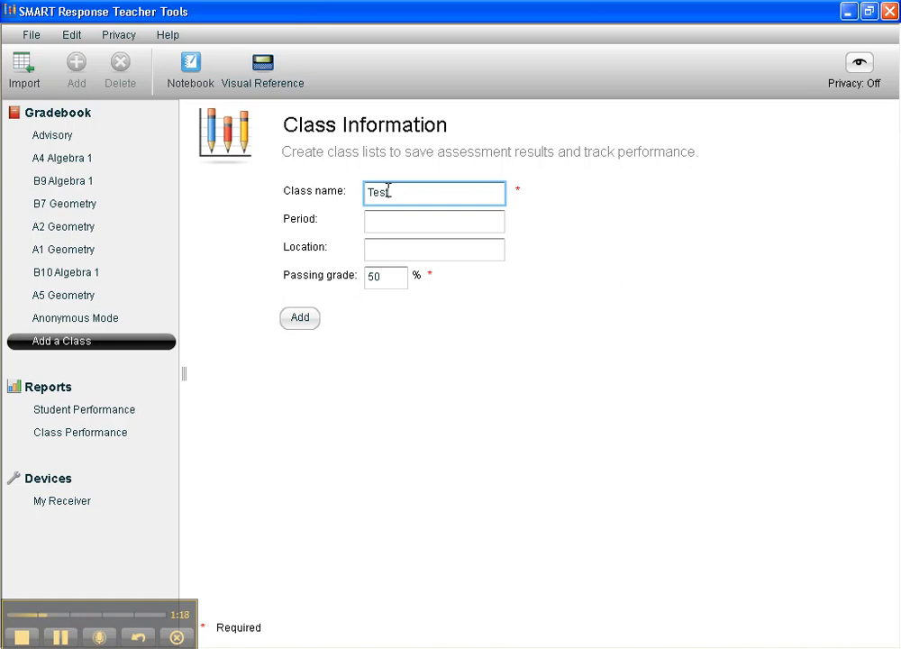
type("File")
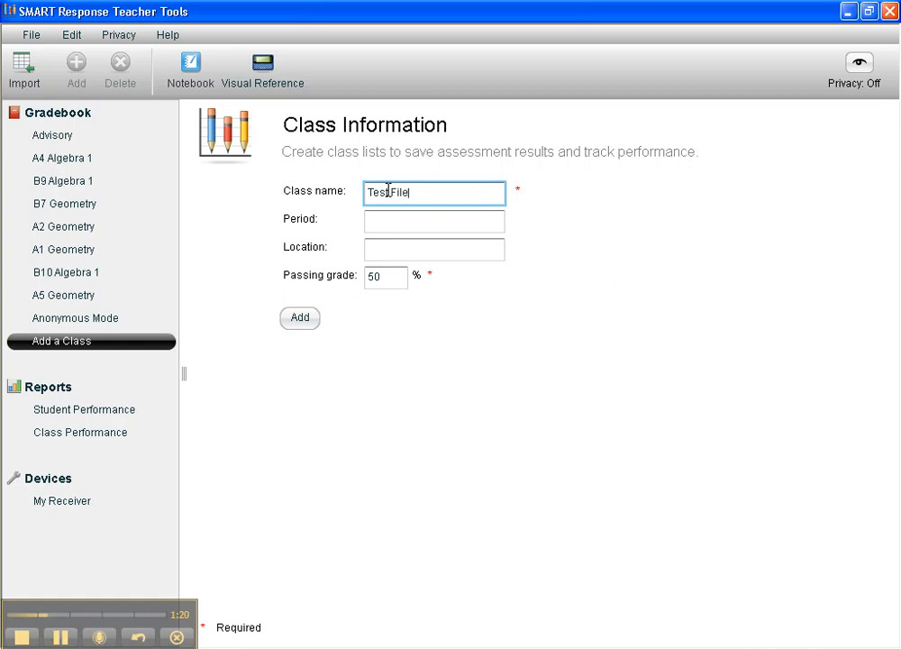
left_click(435, 221)
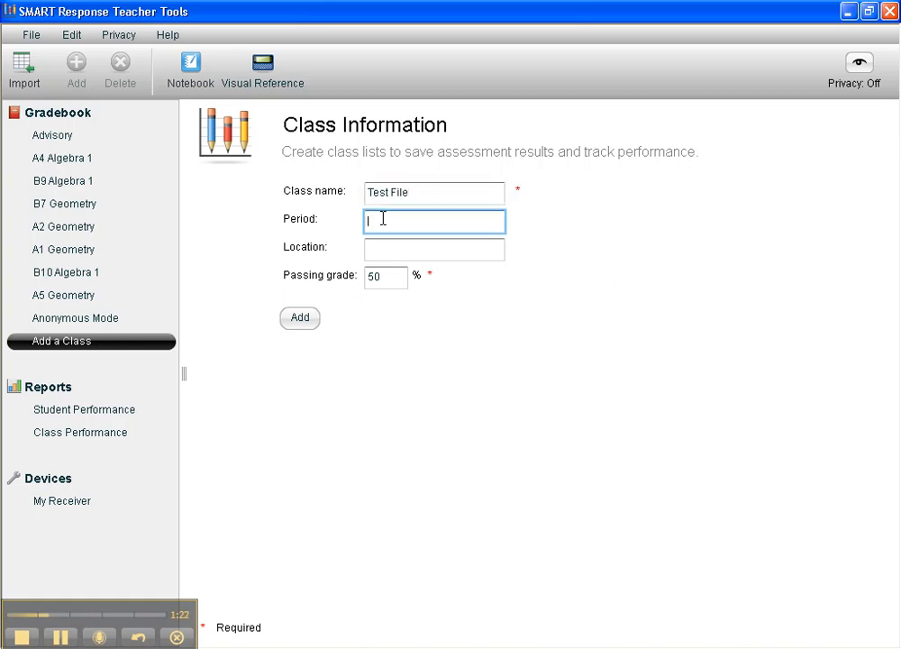
type("11")
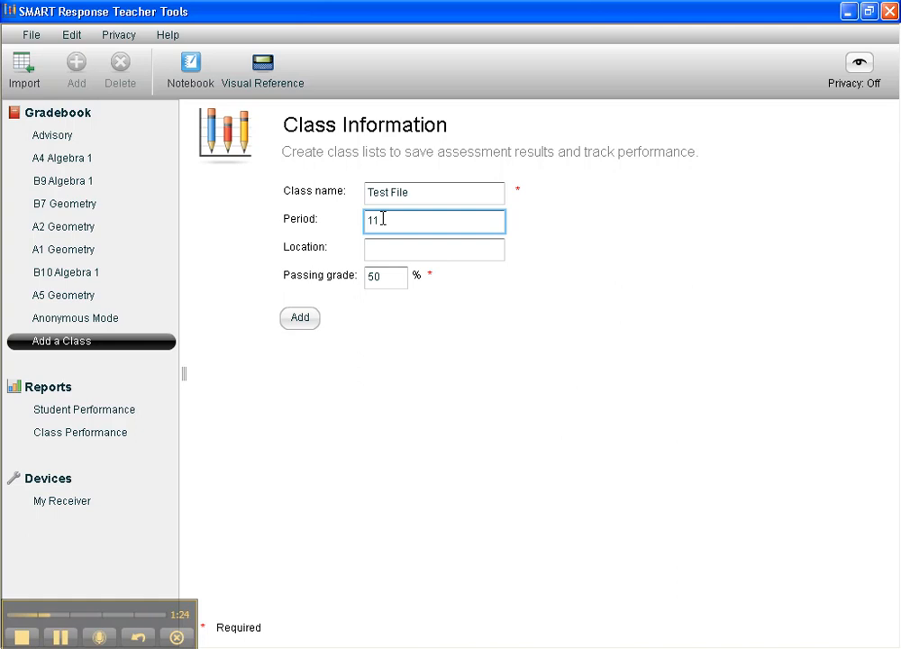
left_click(434, 249)
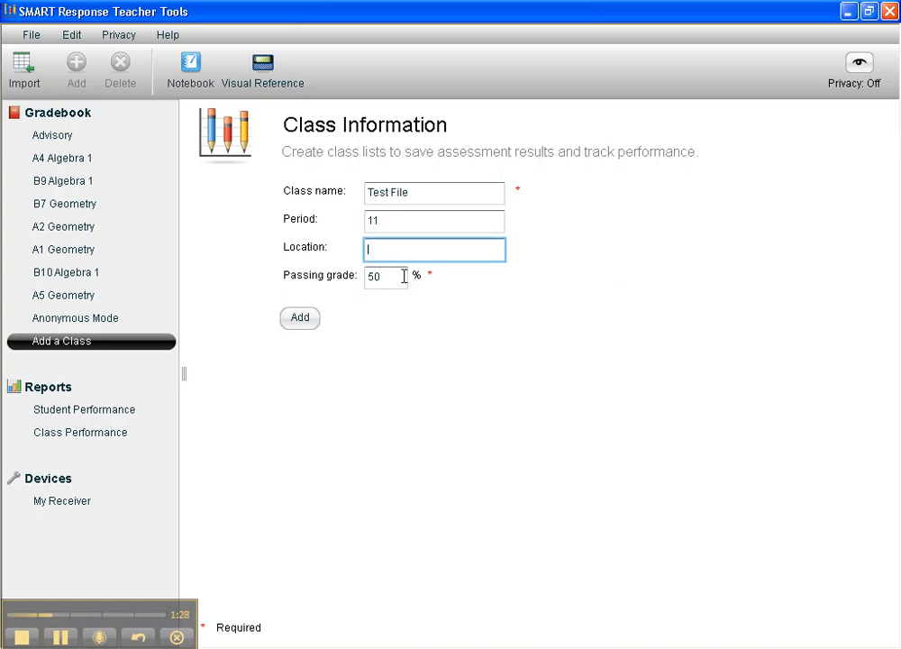
left_click(386, 277)
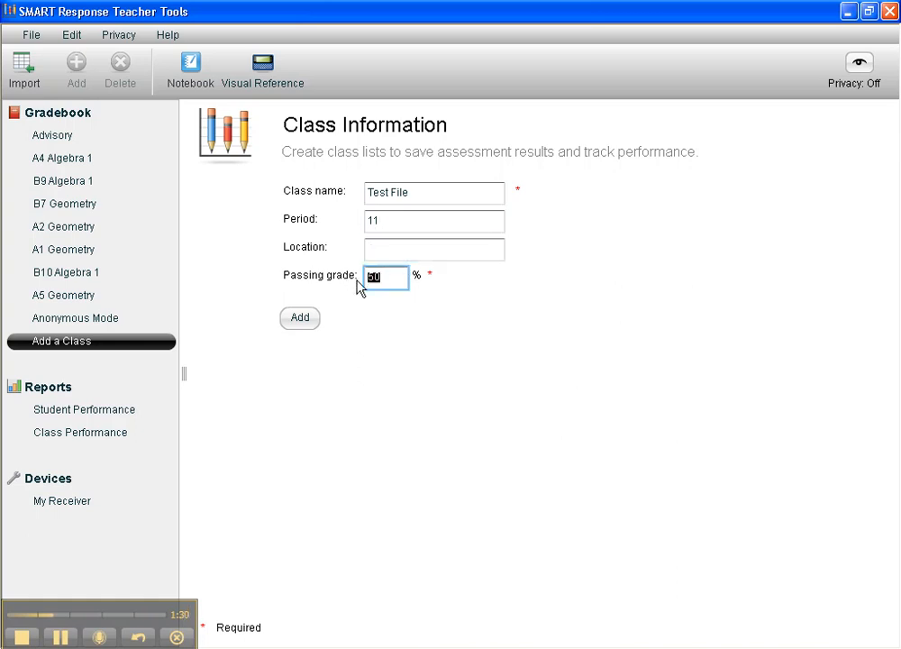
type("70")
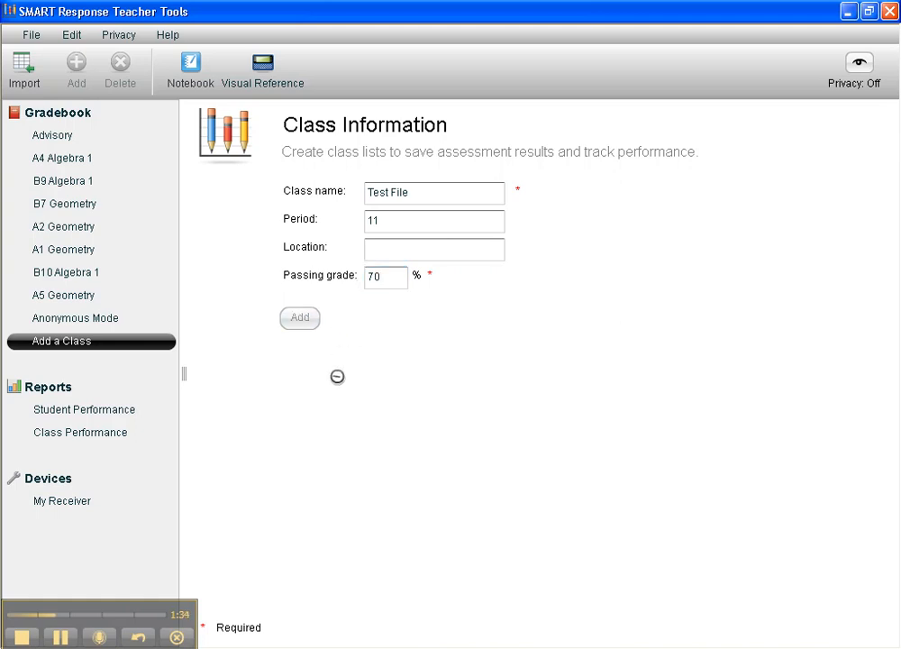
left_click(299, 318)
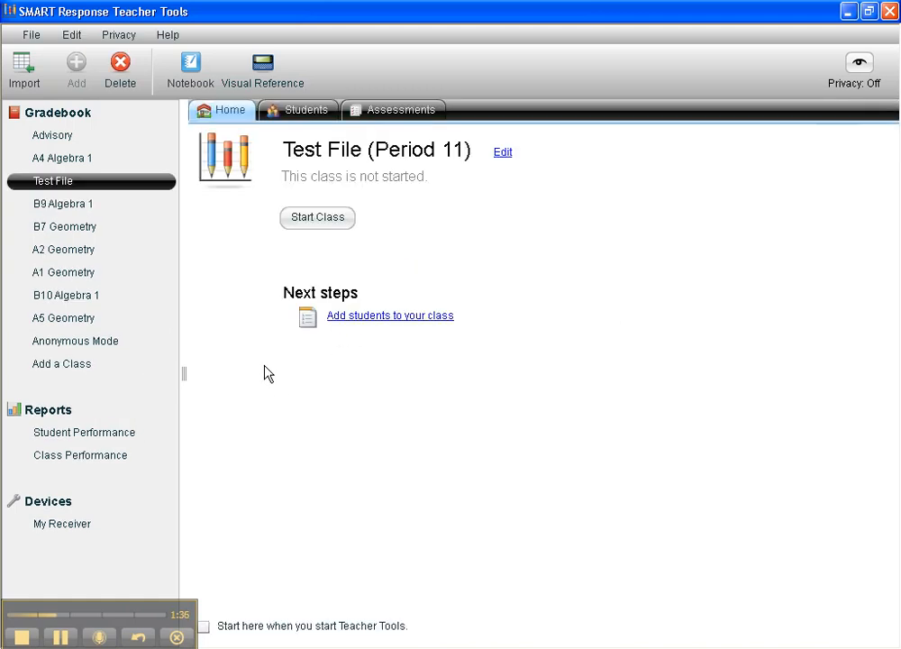
mouse_move(110, 194)
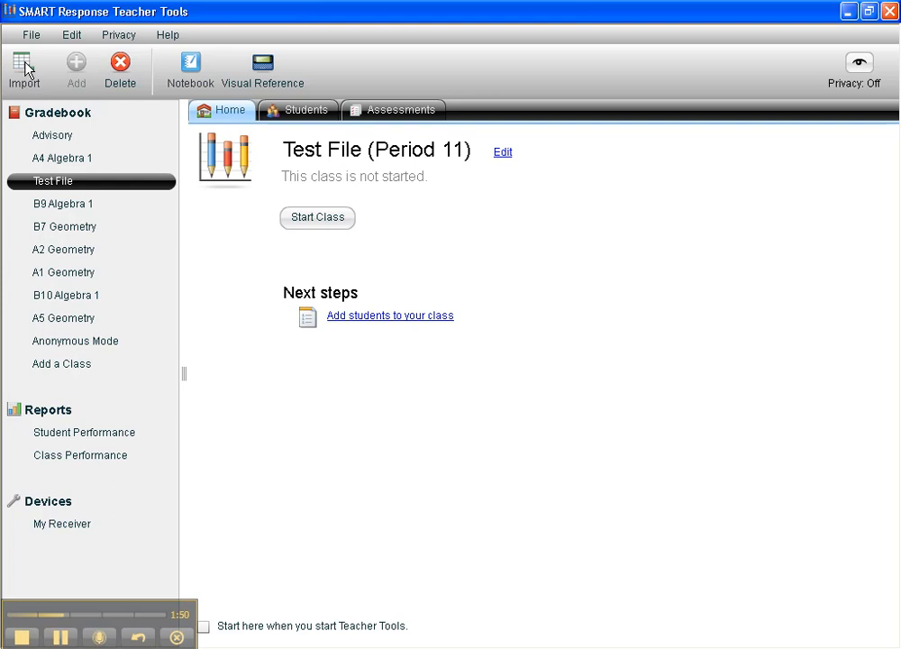
- Start a student import into Test File (Period 11) using Microsoft Excel as the source
left_click(25, 70)
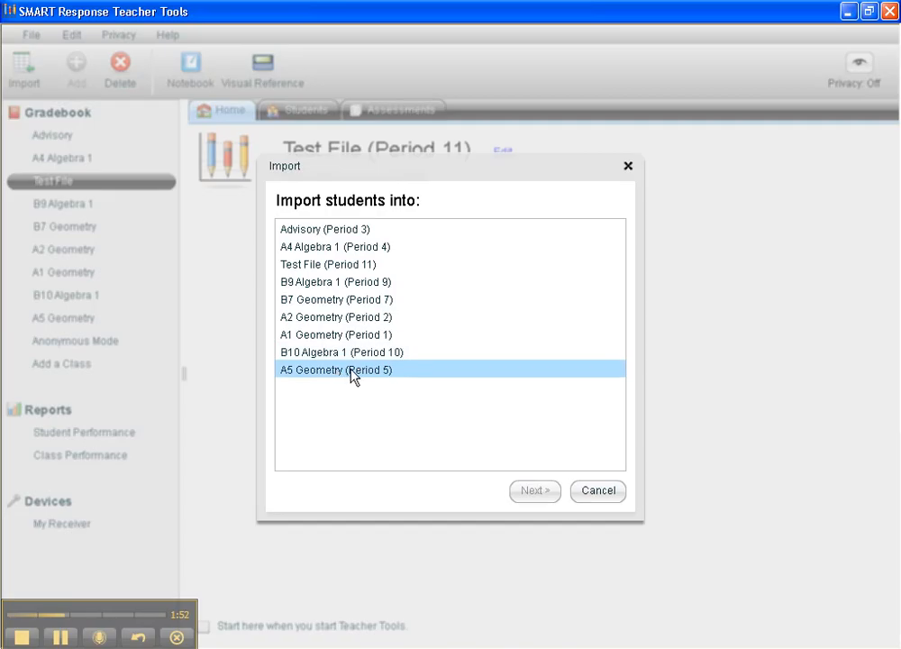
left_click(328, 263)
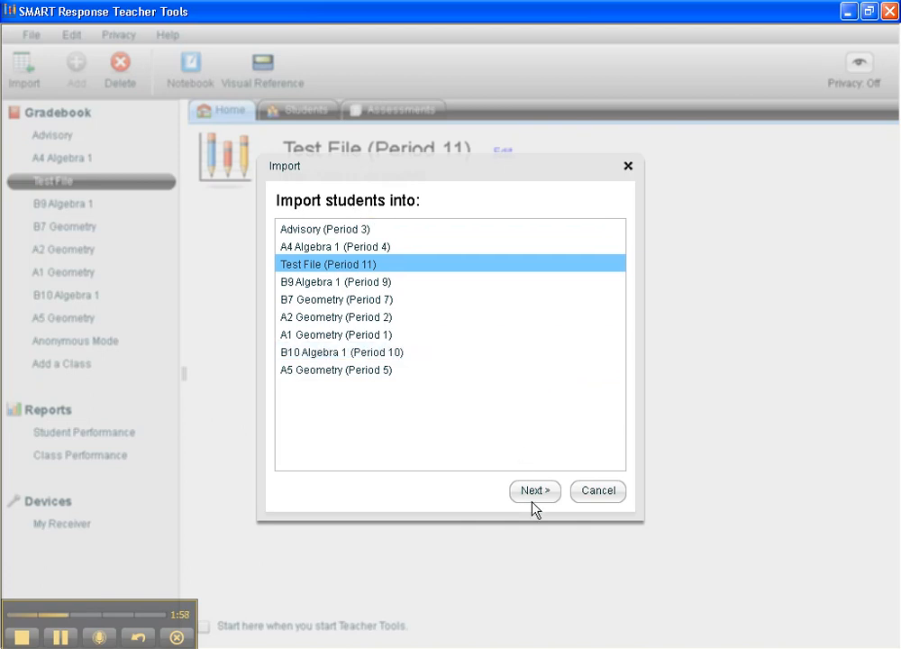
left_click(533, 490)
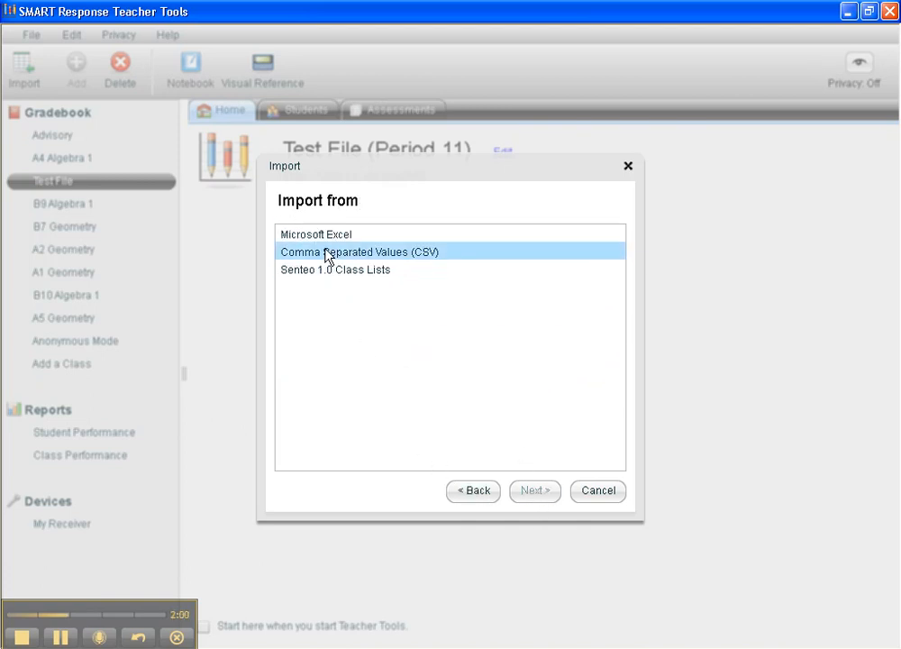
left_click(315, 234)
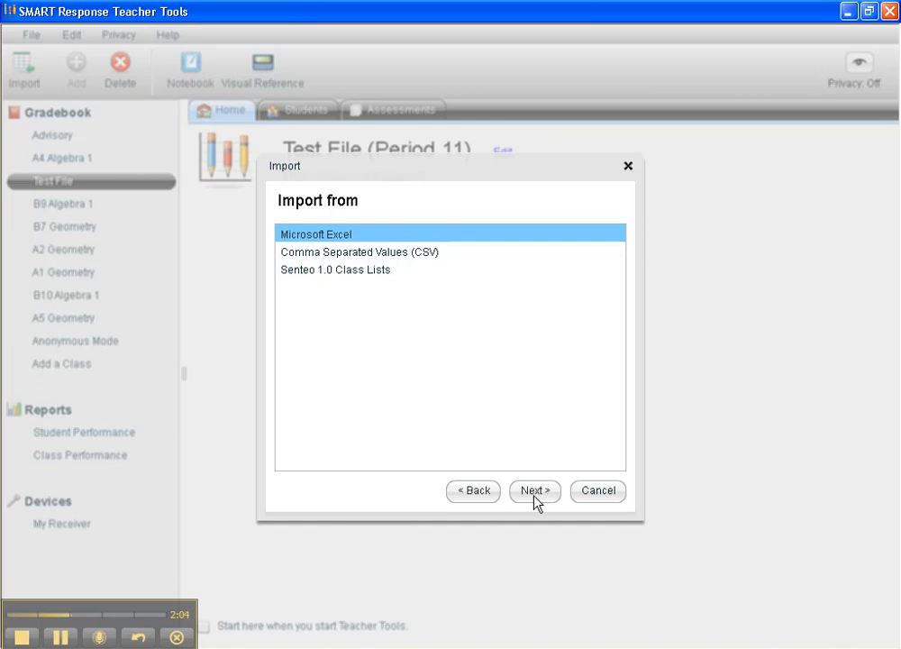
left_click(533, 491)
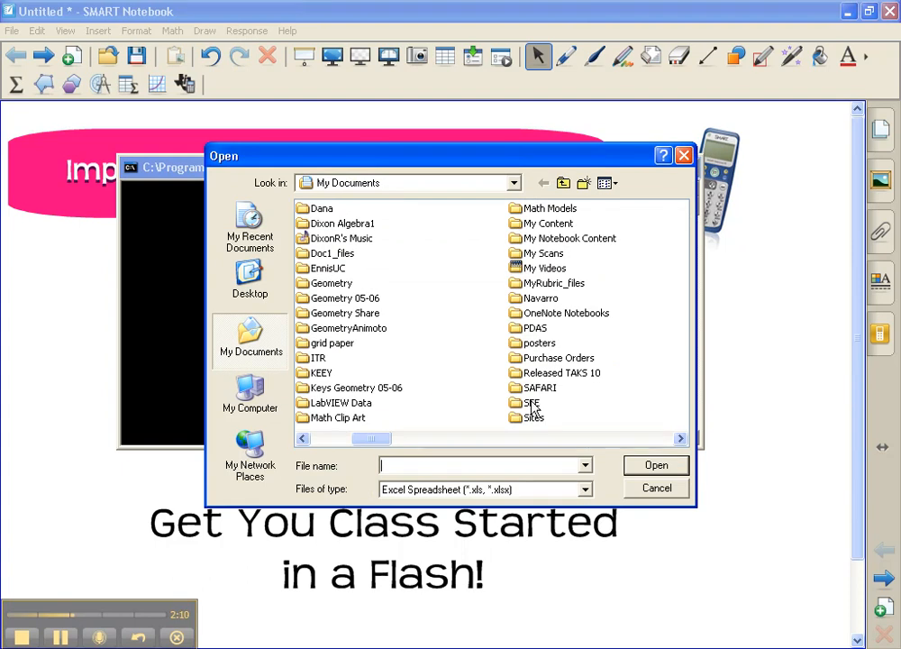
- Choose the class file spreadsheet from the SEE folder to run the import
double_click(532, 402)
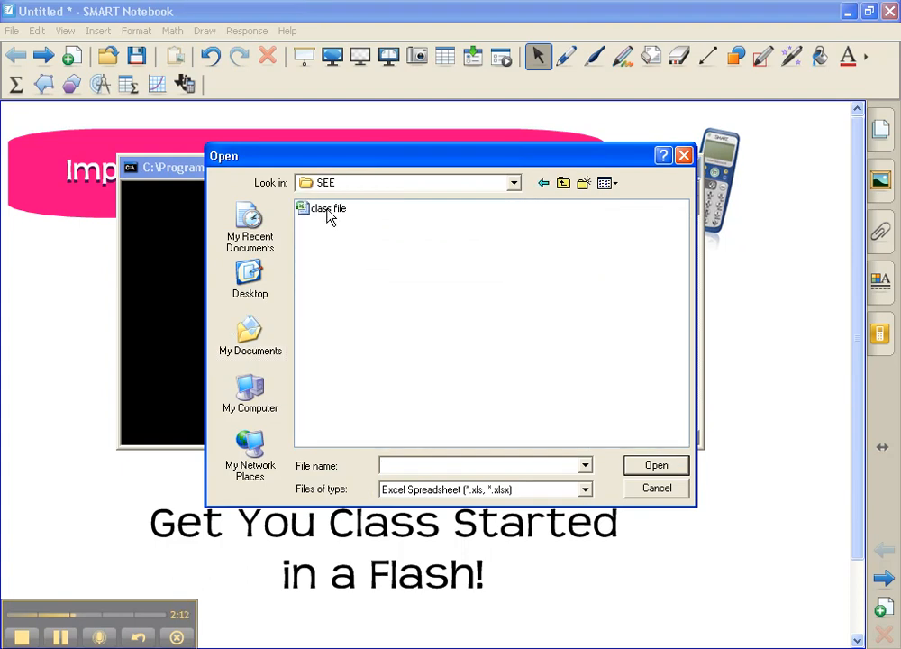
left_click(326, 209)
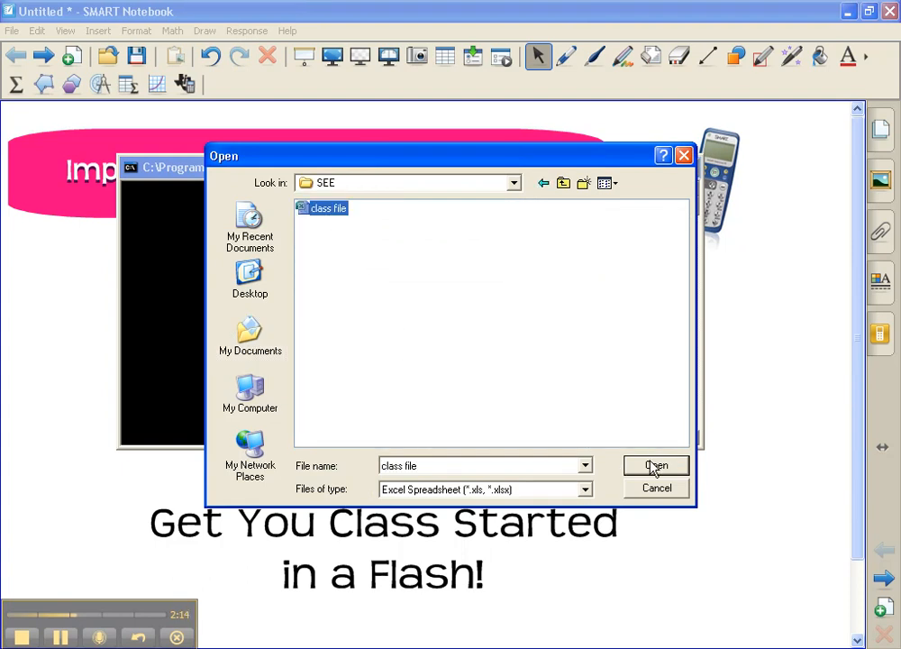
left_click(655, 465)
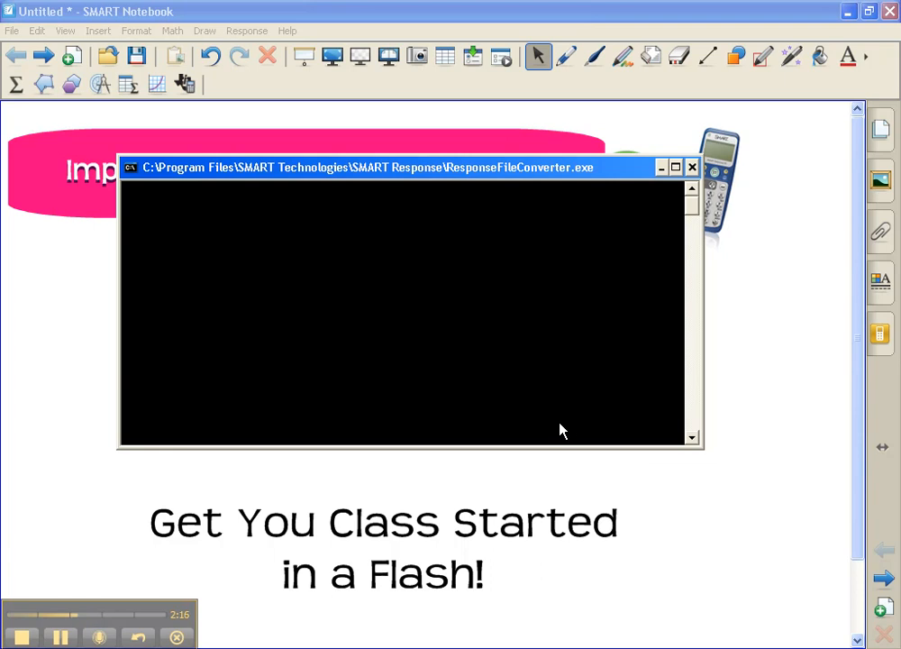
left_click(692, 166)
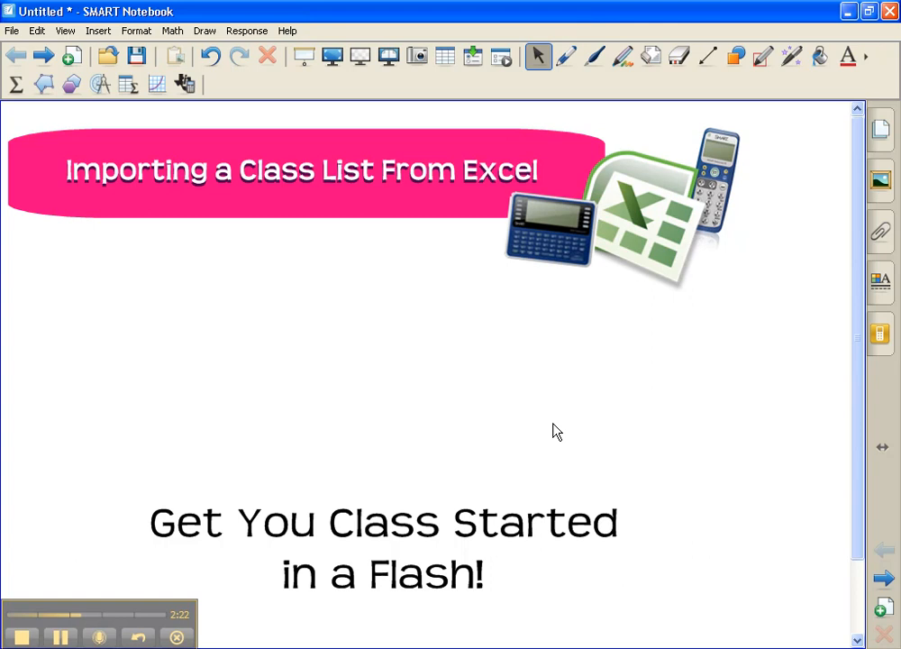
mouse_move(551, 438)
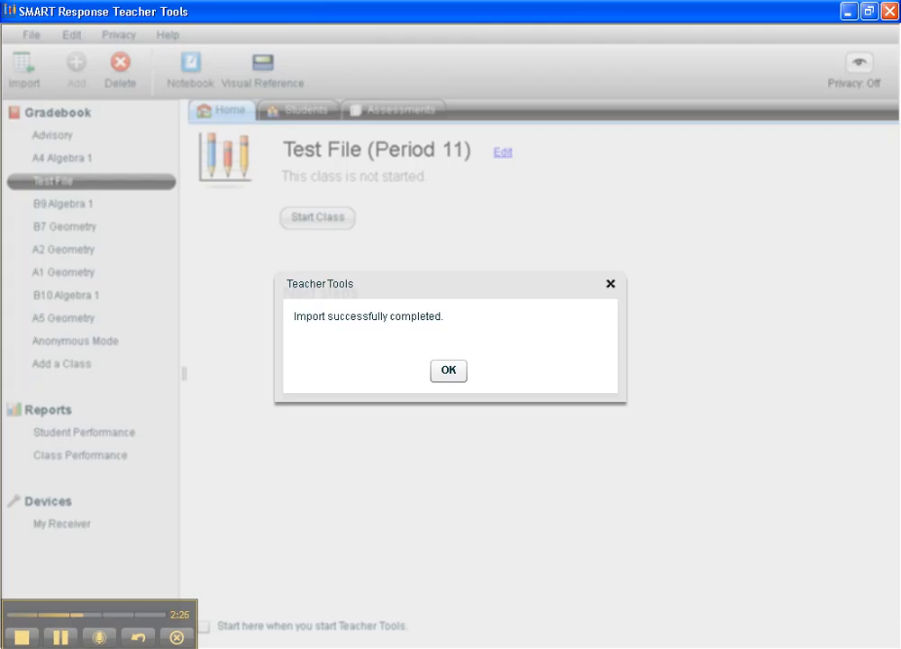
- Acknowledge the finished import, check the nine students listed, and start the Test File class
left_click(447, 371)
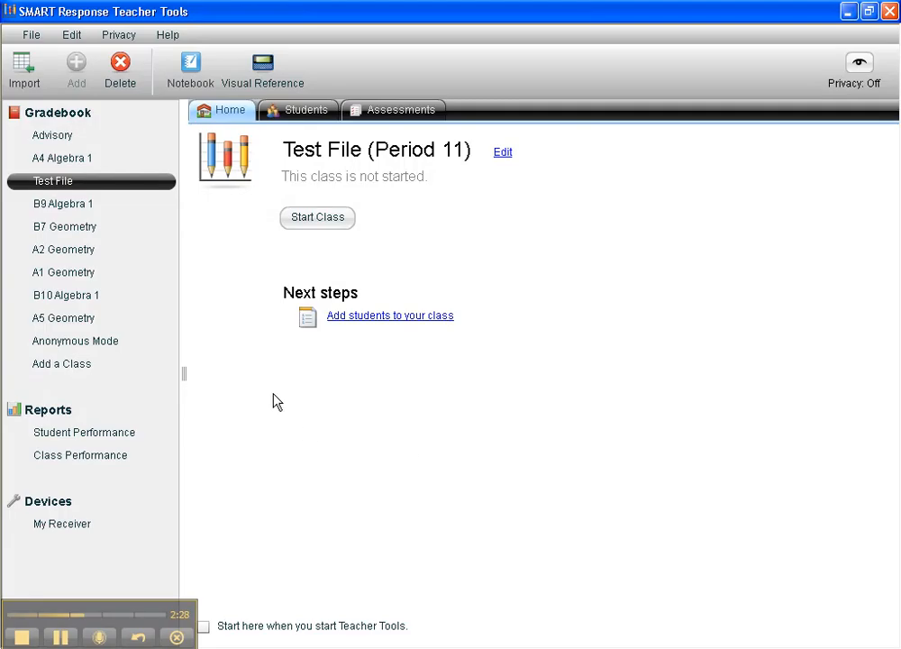
mouse_move(180, 191)
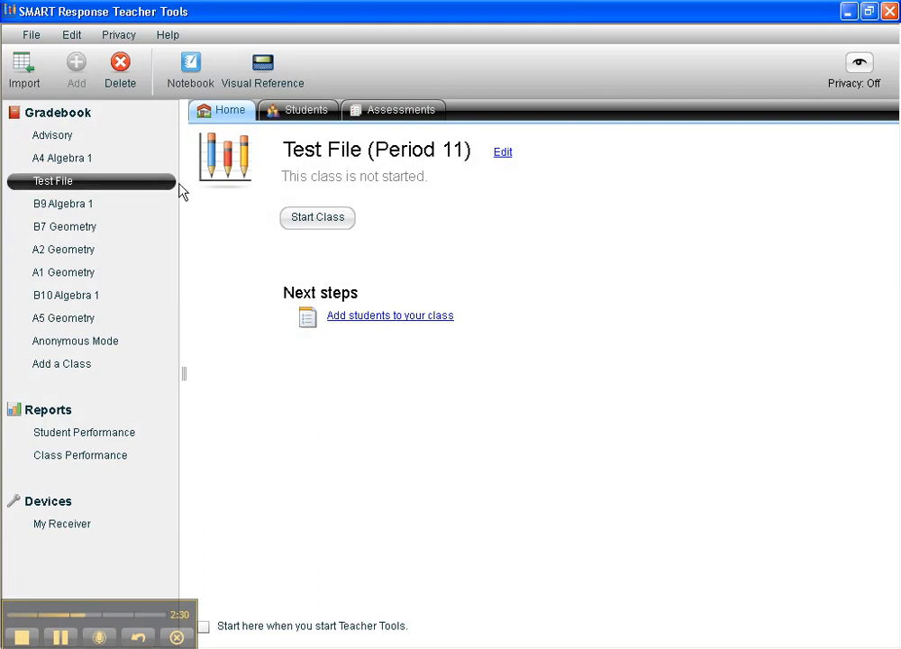
left_click(306, 110)
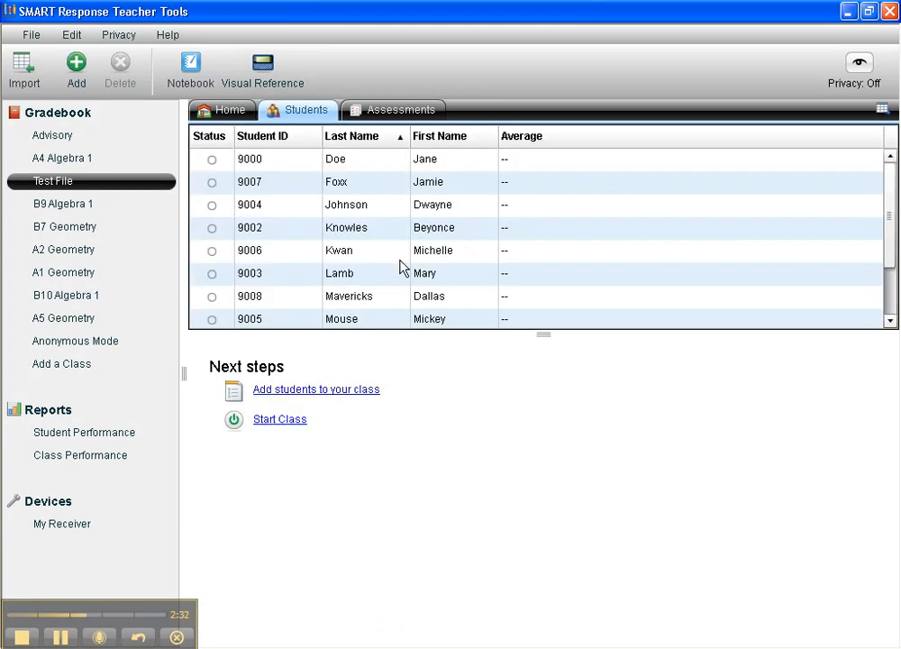
scroll("down", 3)
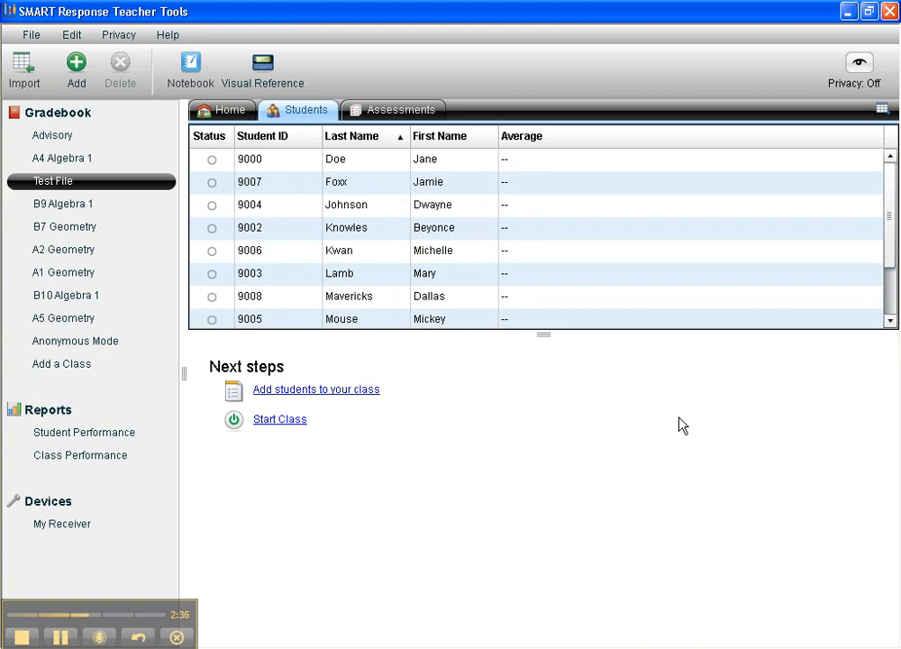
mouse_move(620, 426)
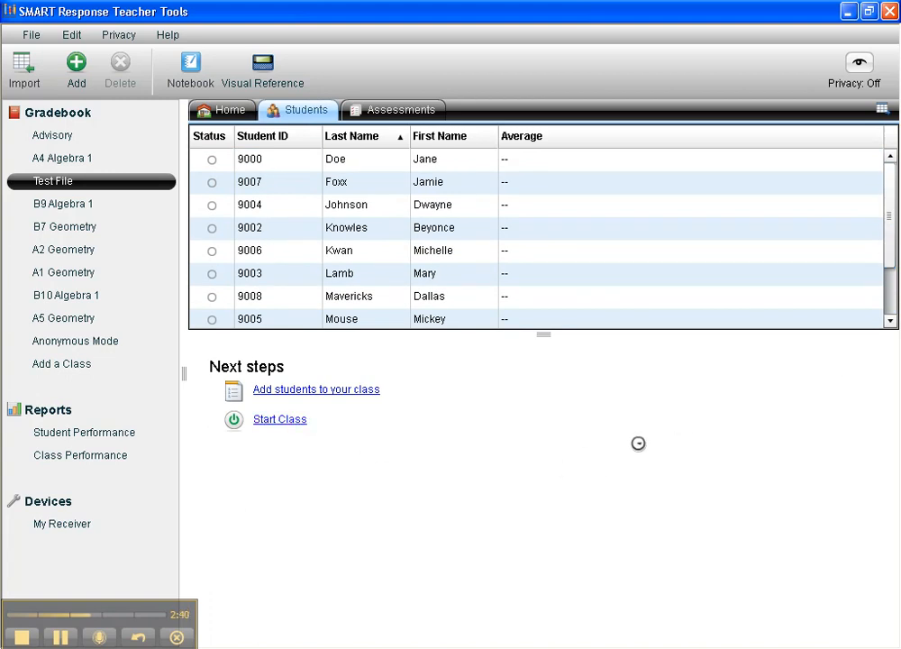
left_click(280, 418)
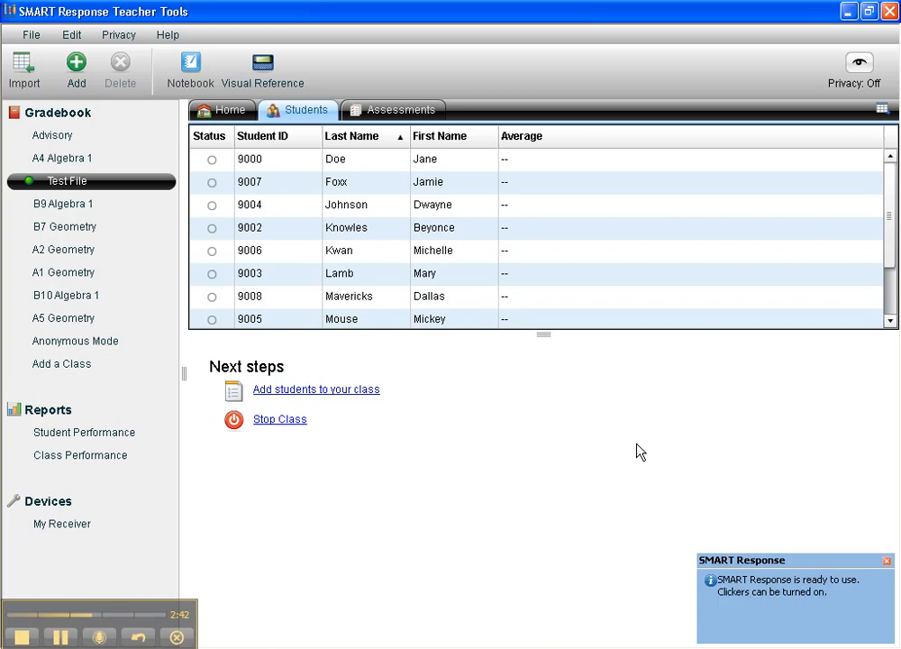